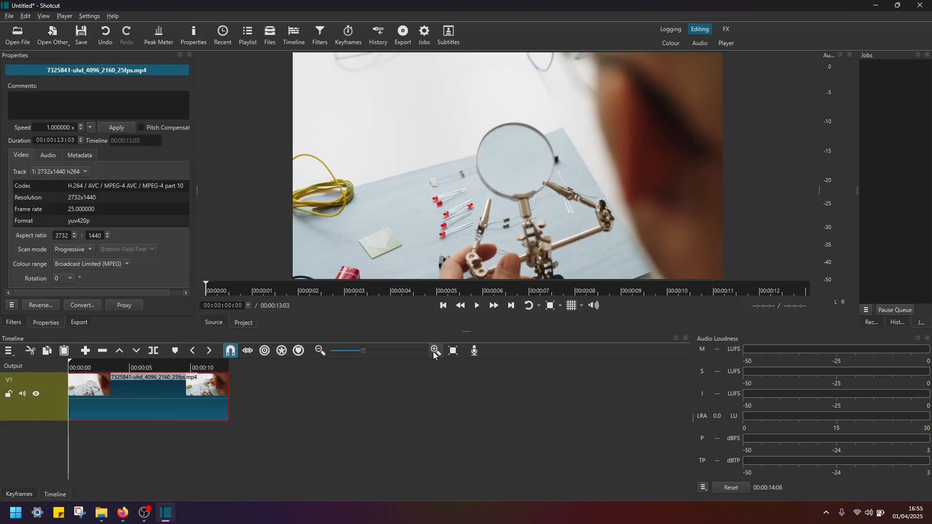
- Zoom the timeline in twice and fit the clip across the whole track
click(435, 350)
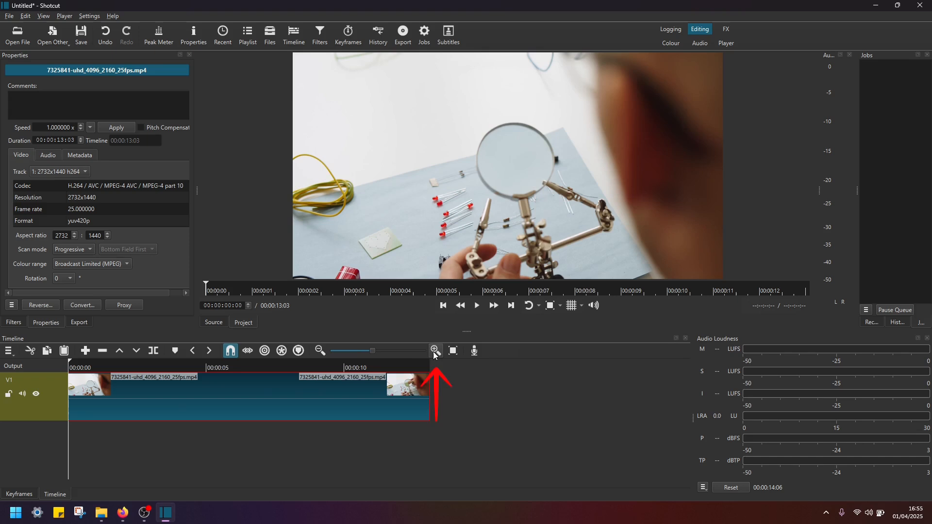
click(434, 350)
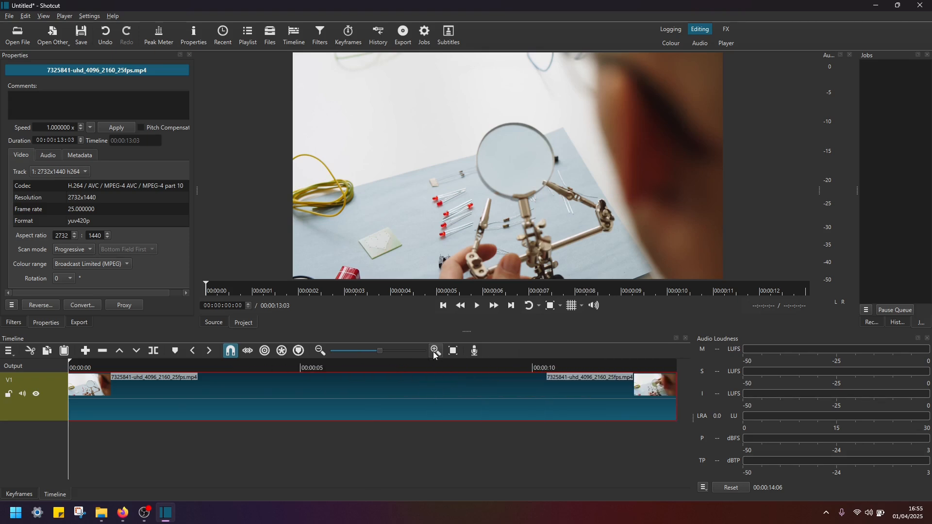
click(476, 305)
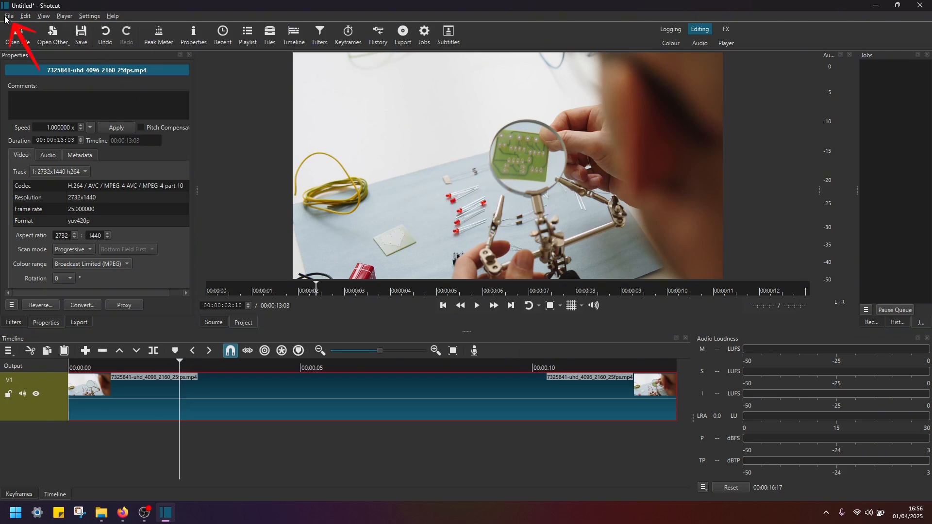
- Export the frame at 00:00:02:10 as a PNG image saved into Downloads
click(9, 16)
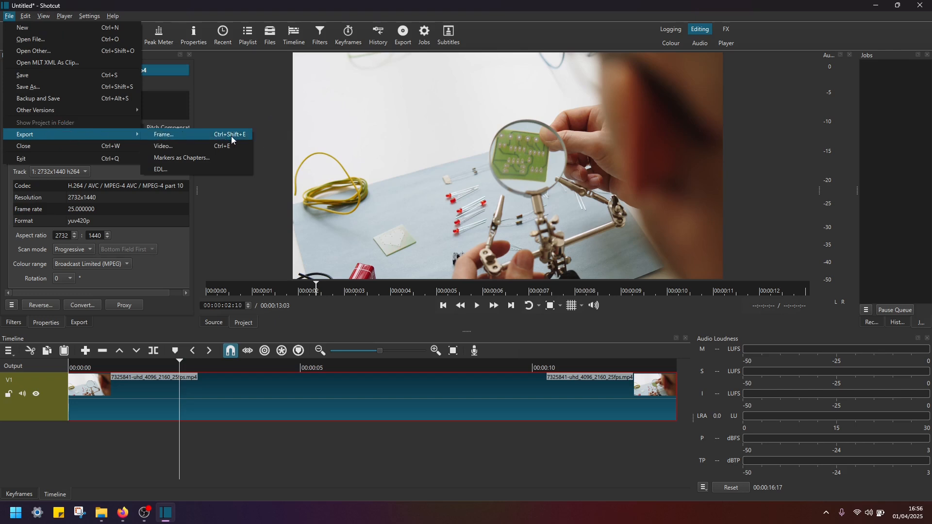
click(164, 134)
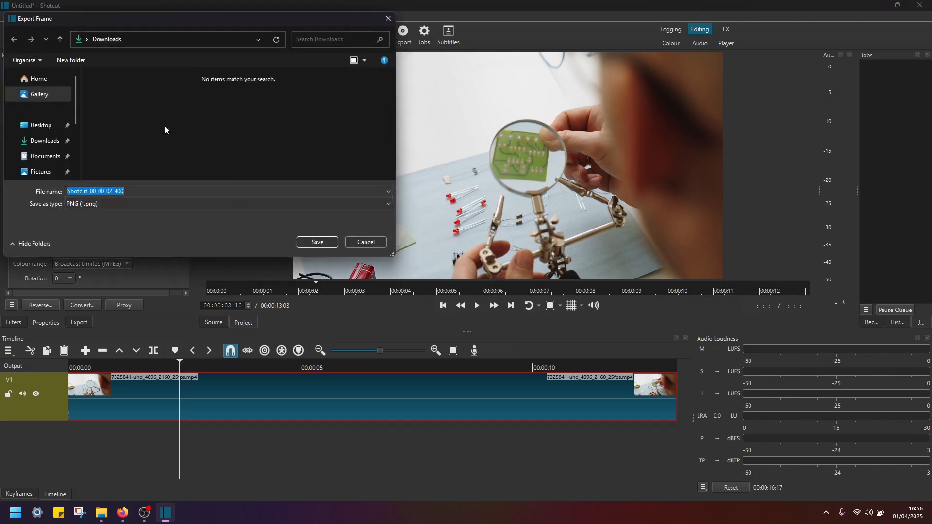
click(45, 141)
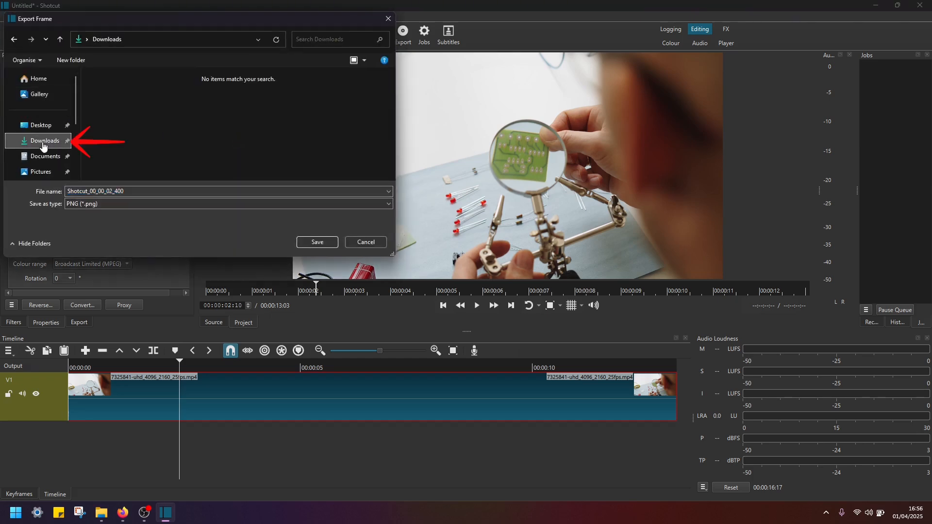
click(365, 242)
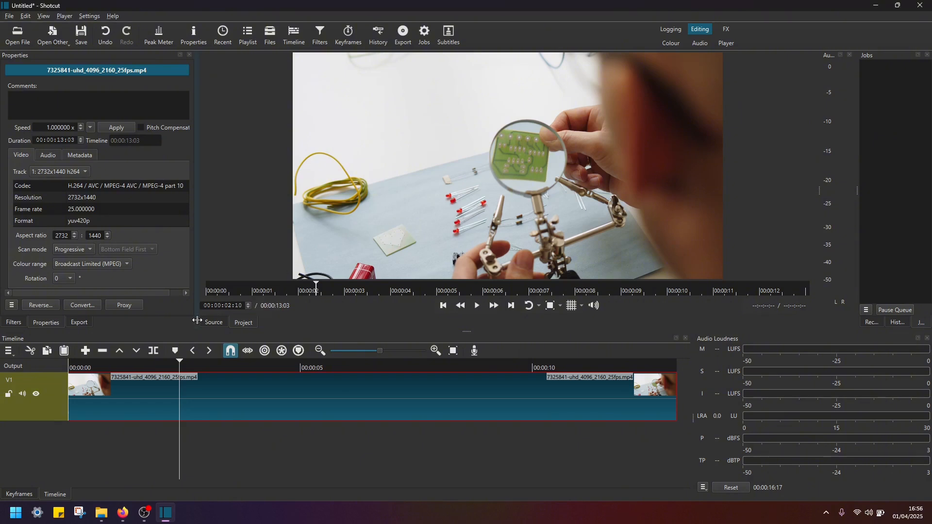
mouse_move(153, 350)
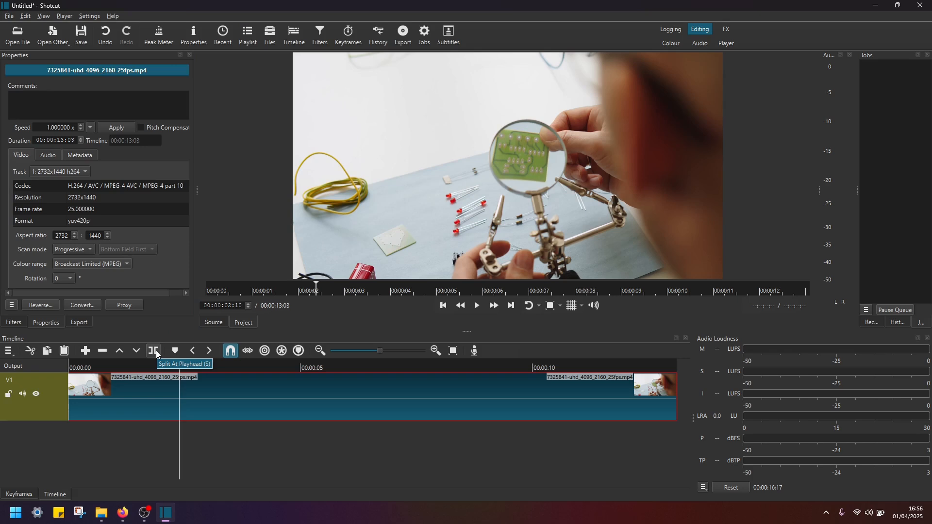
- Split the clip at 00:00:02:10 and locate the exported PNG frame in Downloads
click(154, 350)
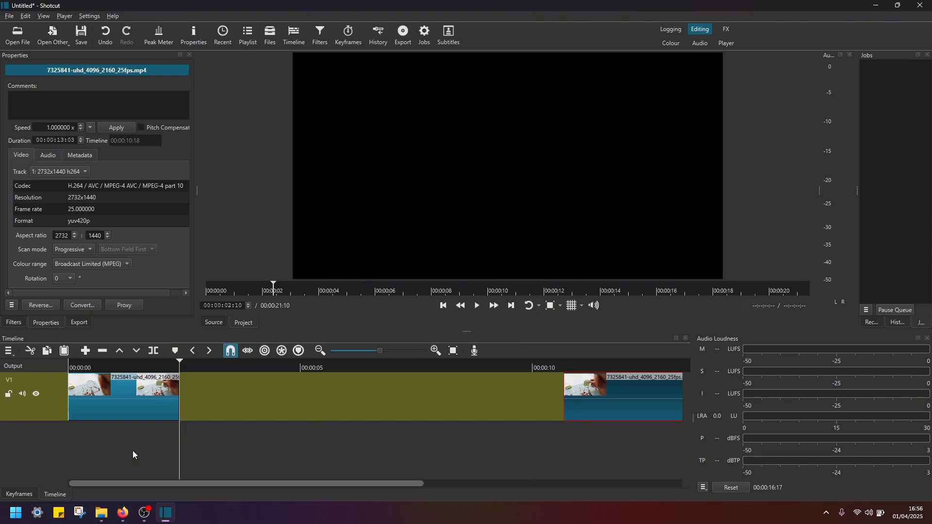
click(101, 512)
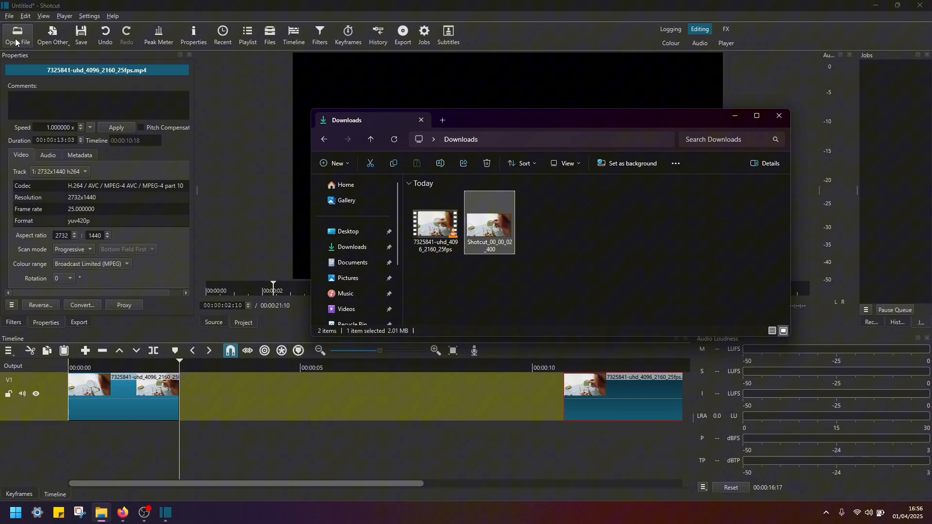
click(535, 280)
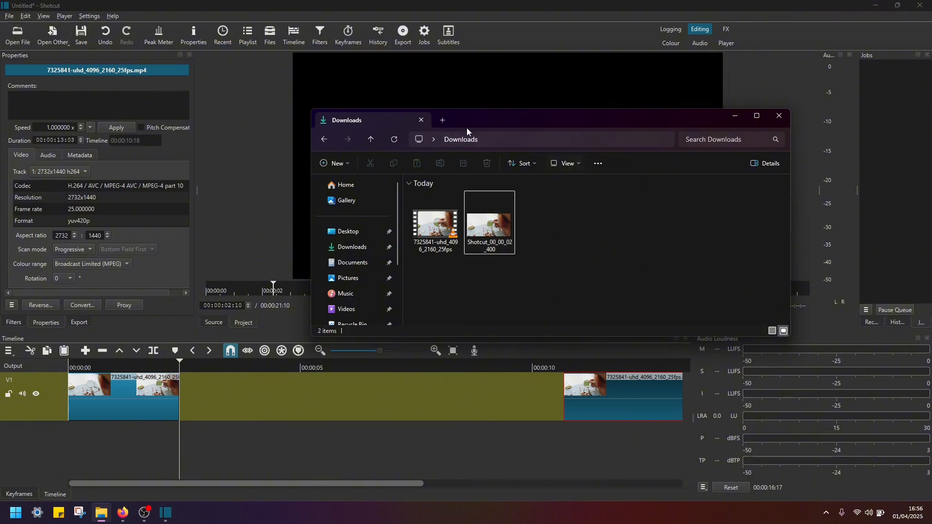
click(490, 223)
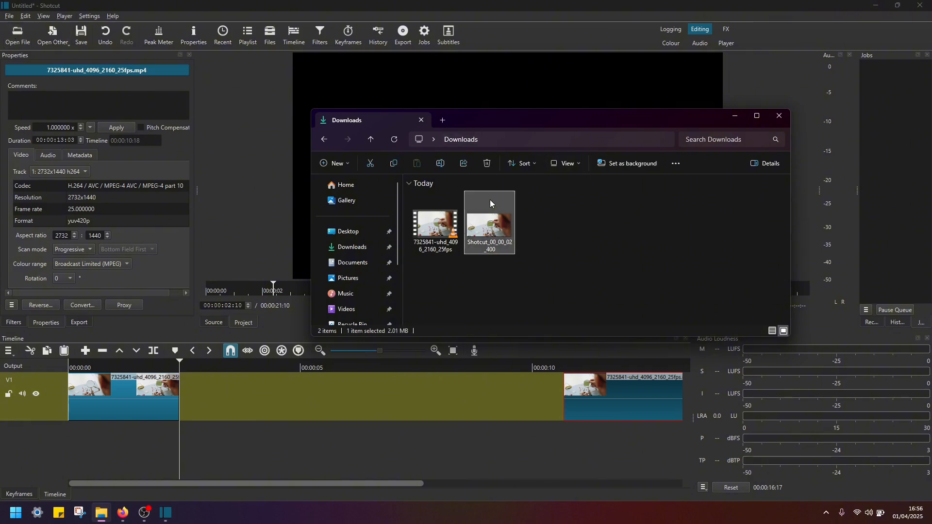
double_click(489, 223)
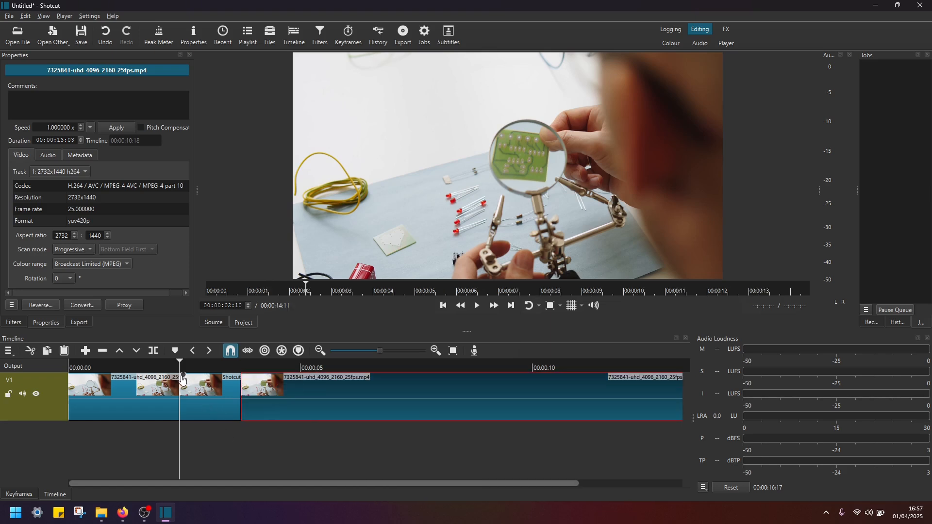
- Preview the inserted still from about one second in, then fit the timeline to view
click(117, 368)
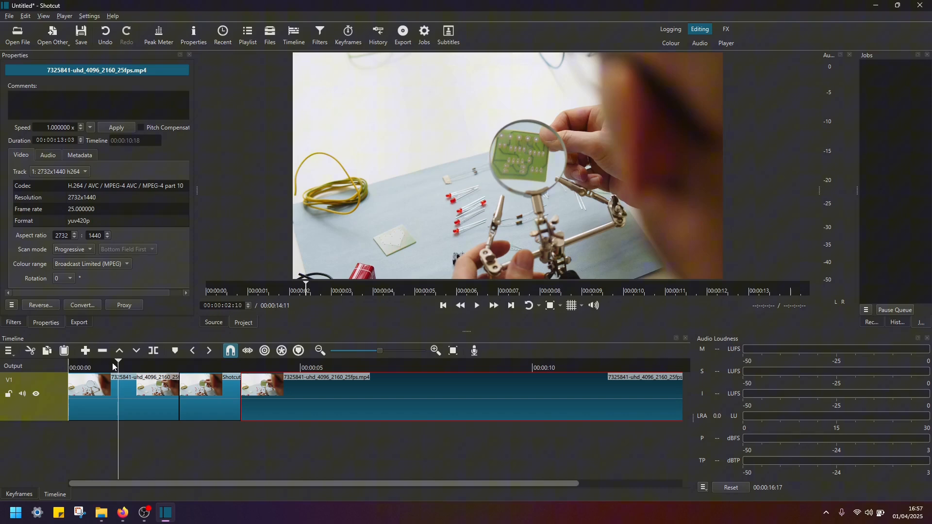
click(476, 305)
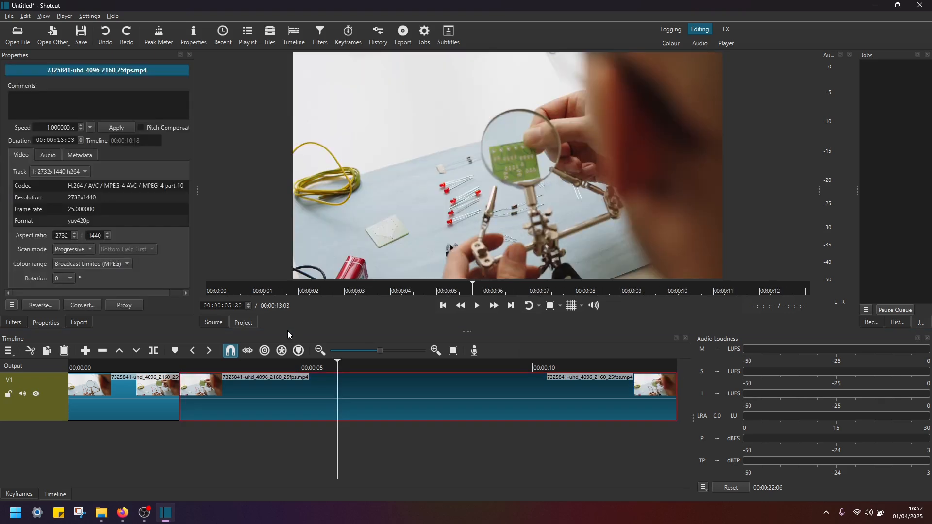
- Put the playhead back at 00:00:02:10 and zoom the timeline to single-frame detail
click(256, 398)
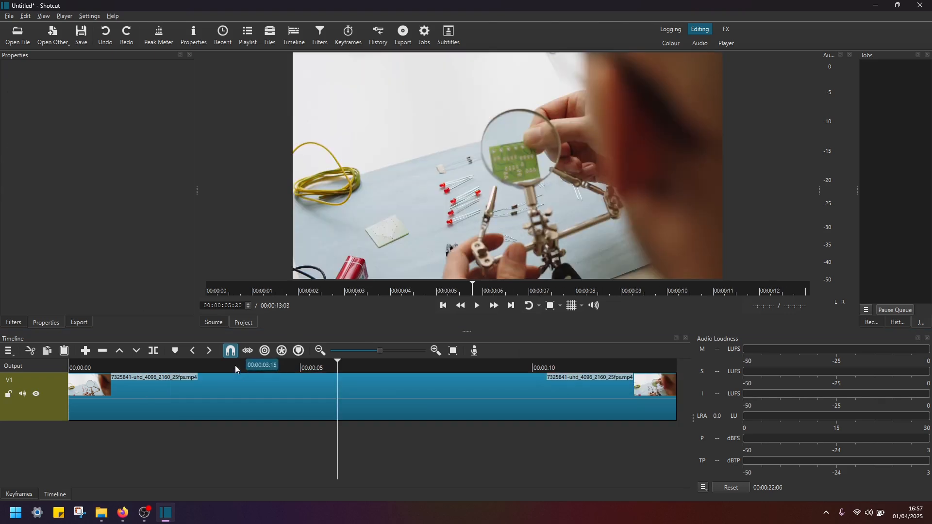
click(148, 367)
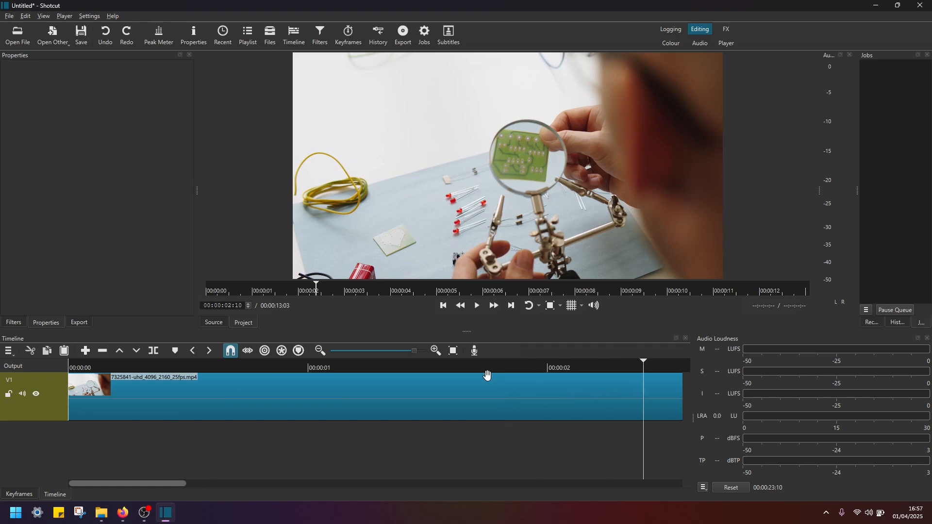
click(435, 351)
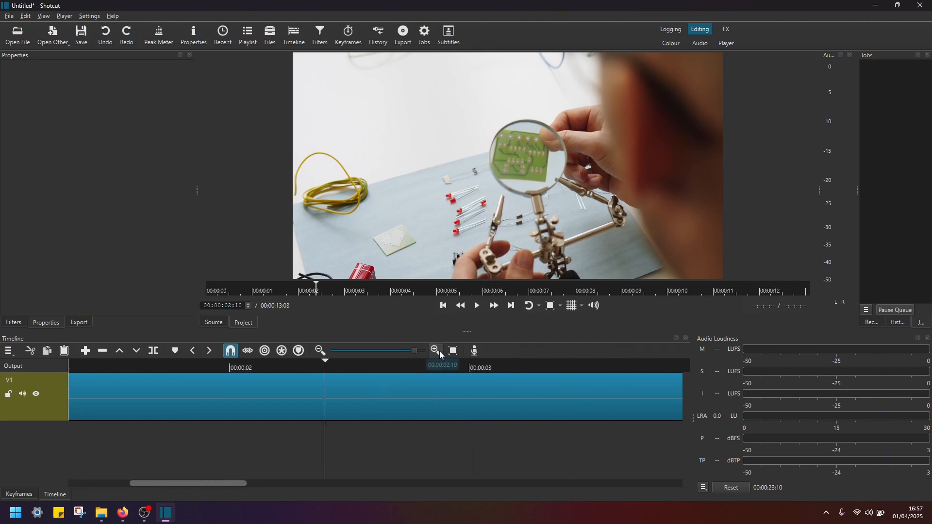
click(434, 350)
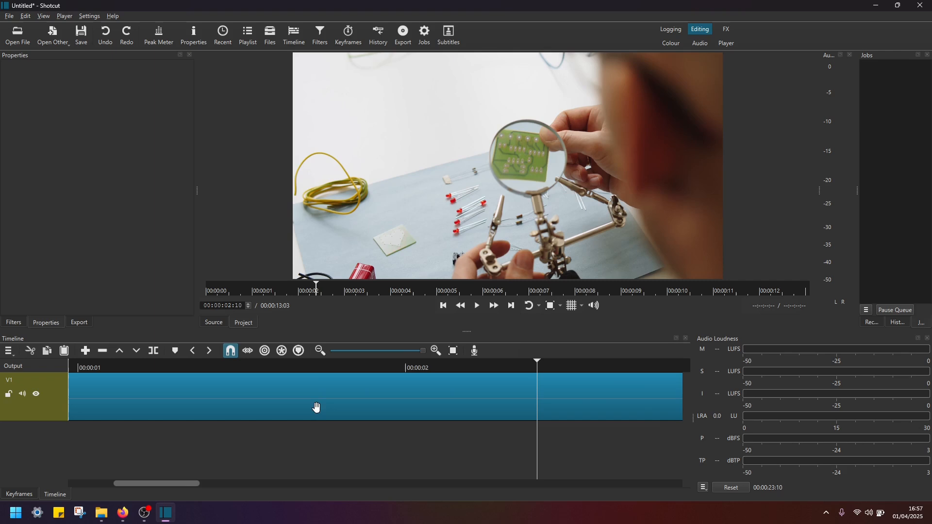
click(371, 367)
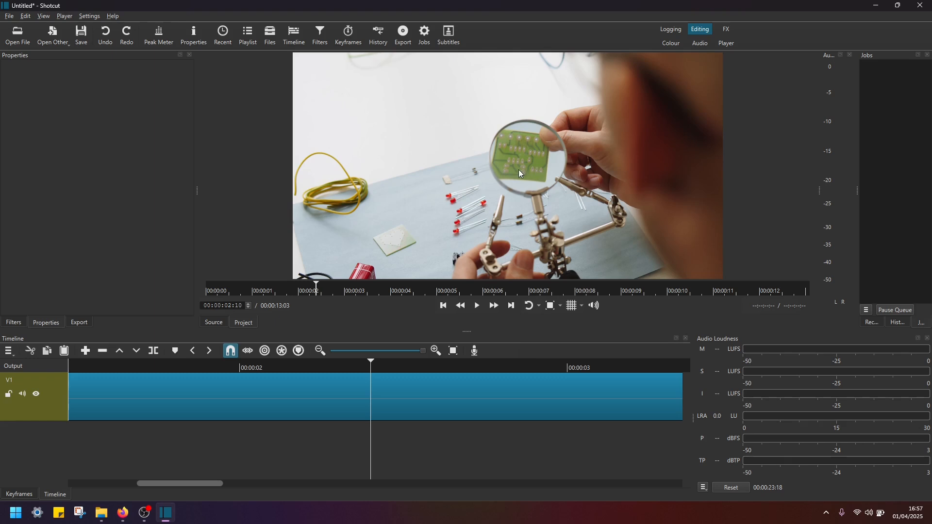
- Split at 00:00:02:10 and again one frame later to isolate a one-frame clip
click(153, 351)
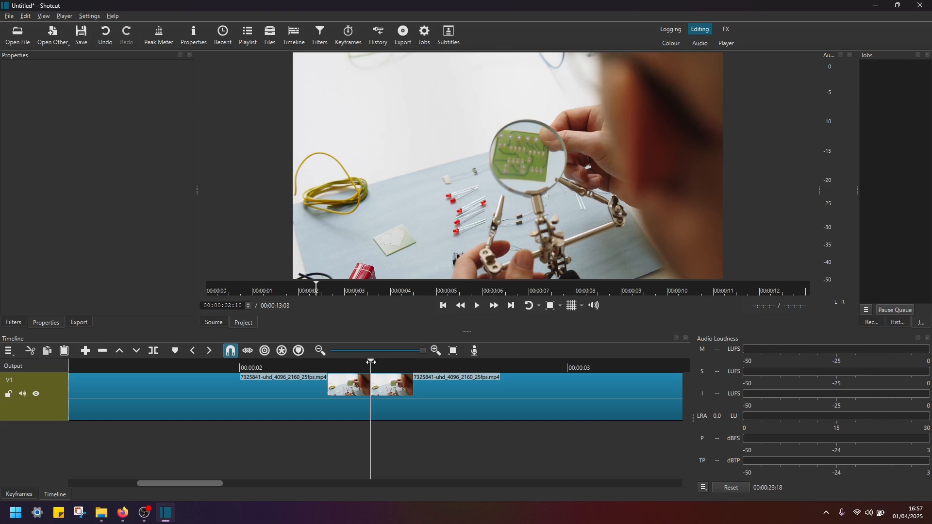
click(384, 363)
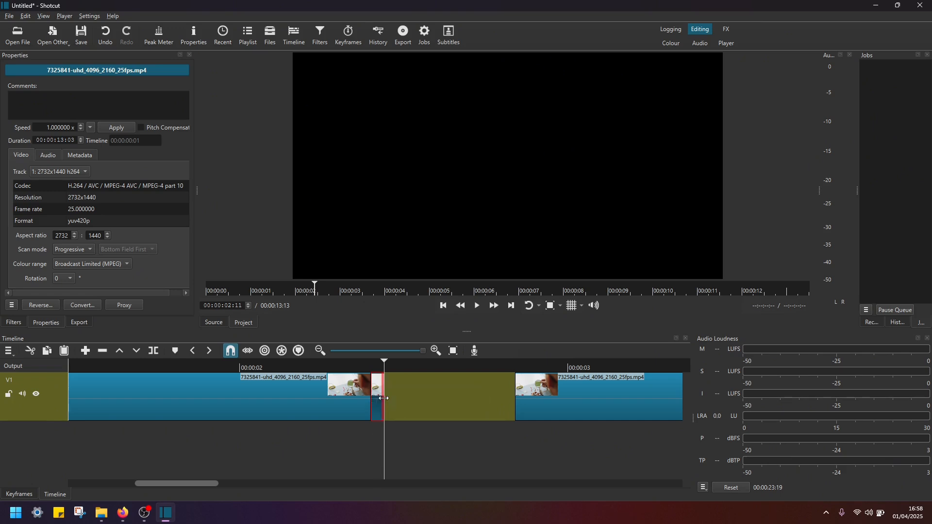
- Lower the one-frame clip's Speed in Properties toward 0 so it holds as a still
right_click(378, 396)
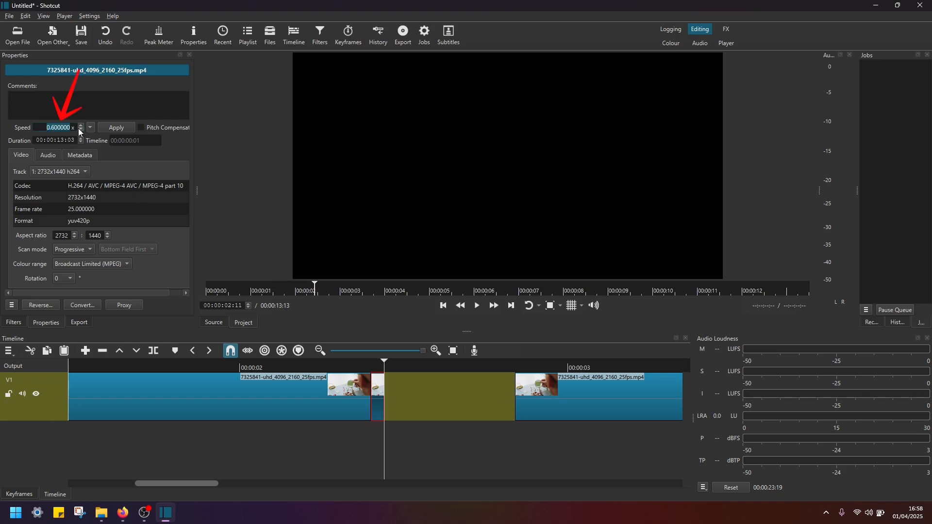
click(81, 130)
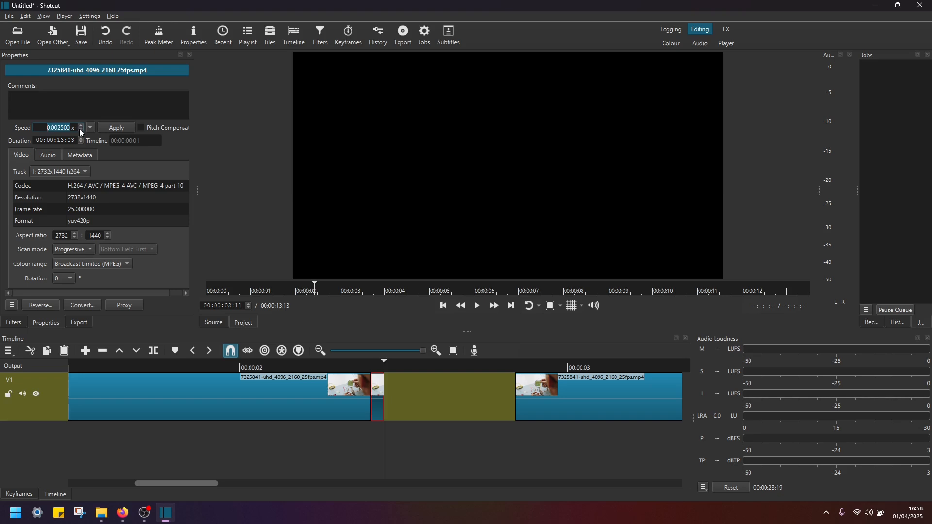
click(116, 127)
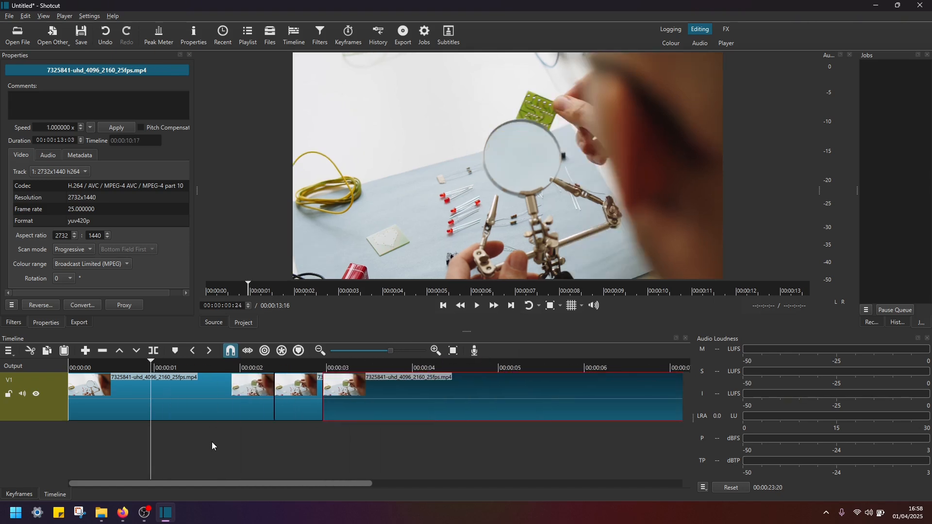
- Zoom the timeline back out to see the held frame followed by the remaining footage
click(475, 305)
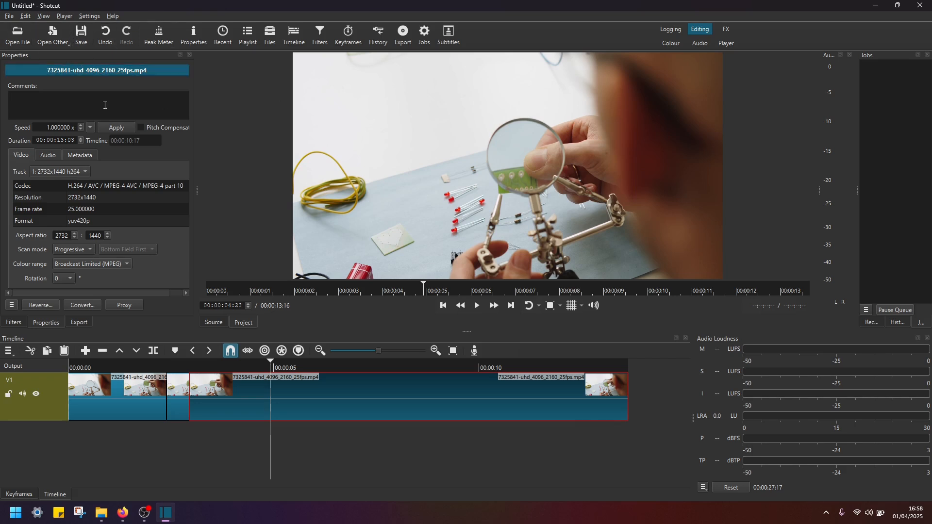
mouse_move(283, 181)
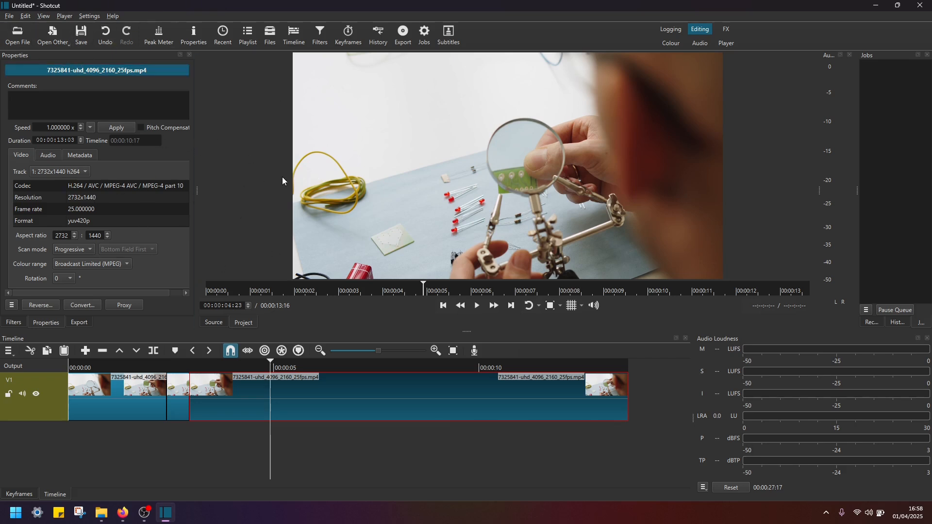